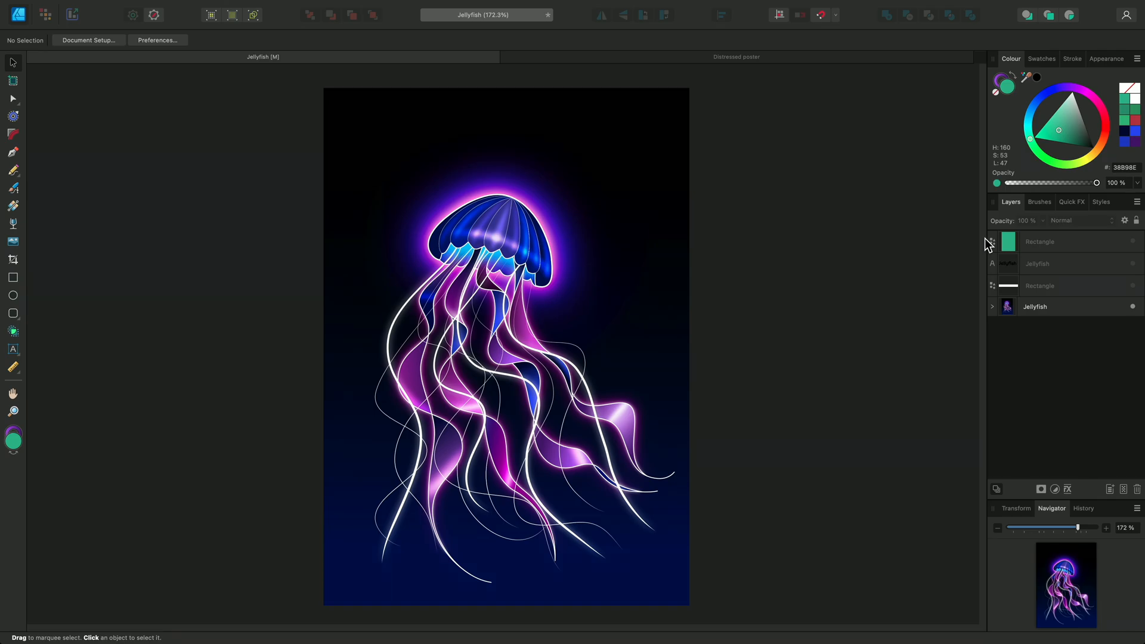
Show and select the green Rectangle layer, then preview Darken through Darker Colour modes.
left_click(1132, 241)
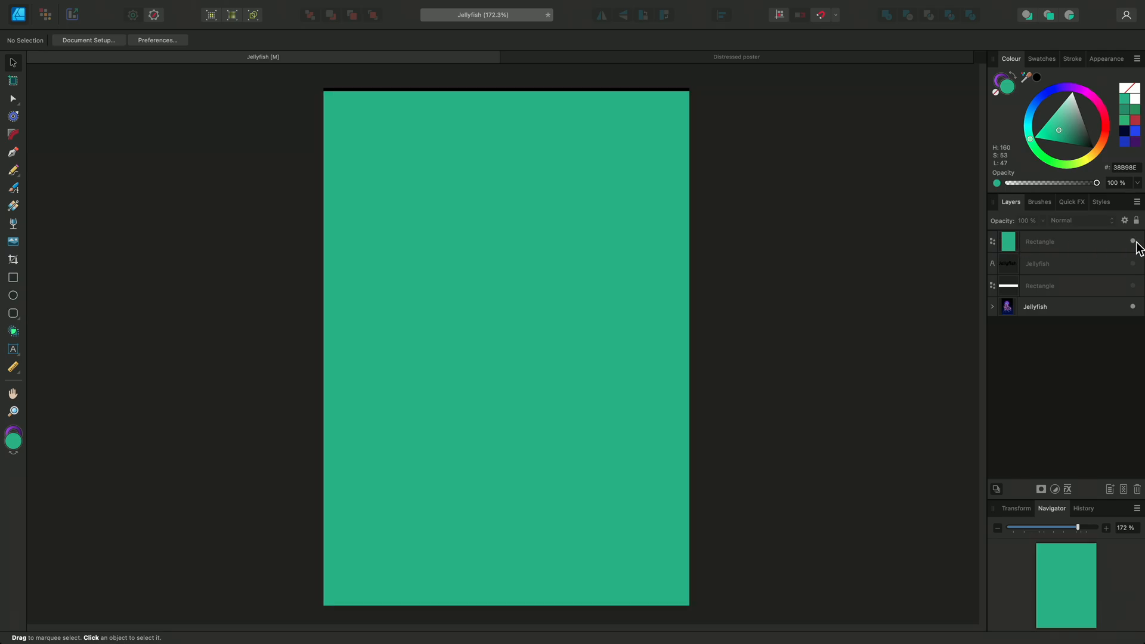
left_click(1073, 221)
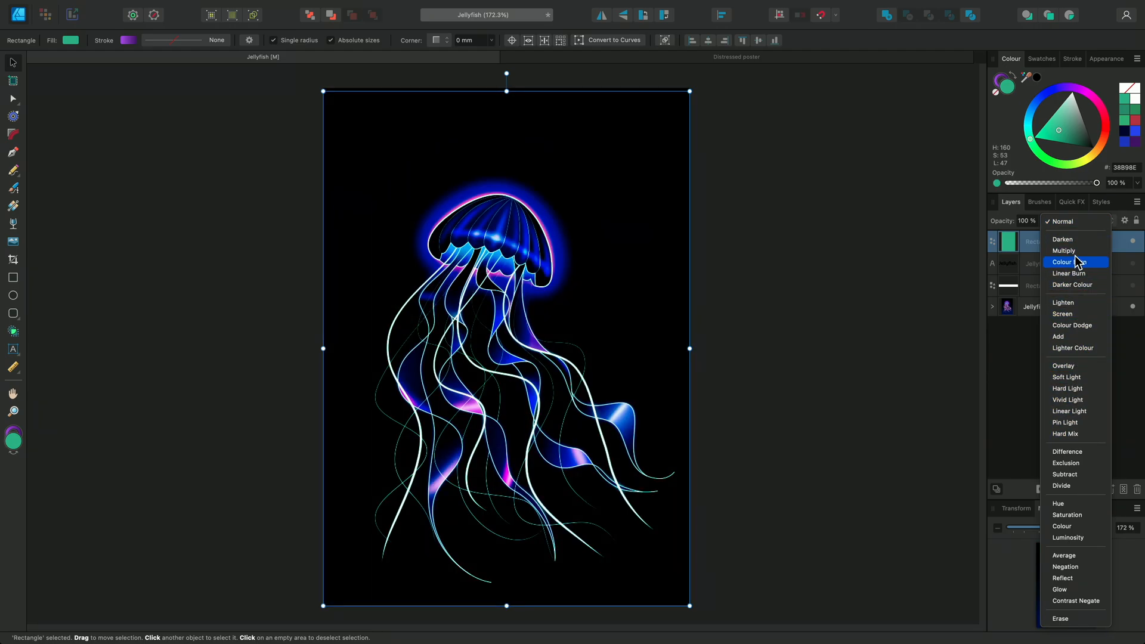
left_click(1061, 221)
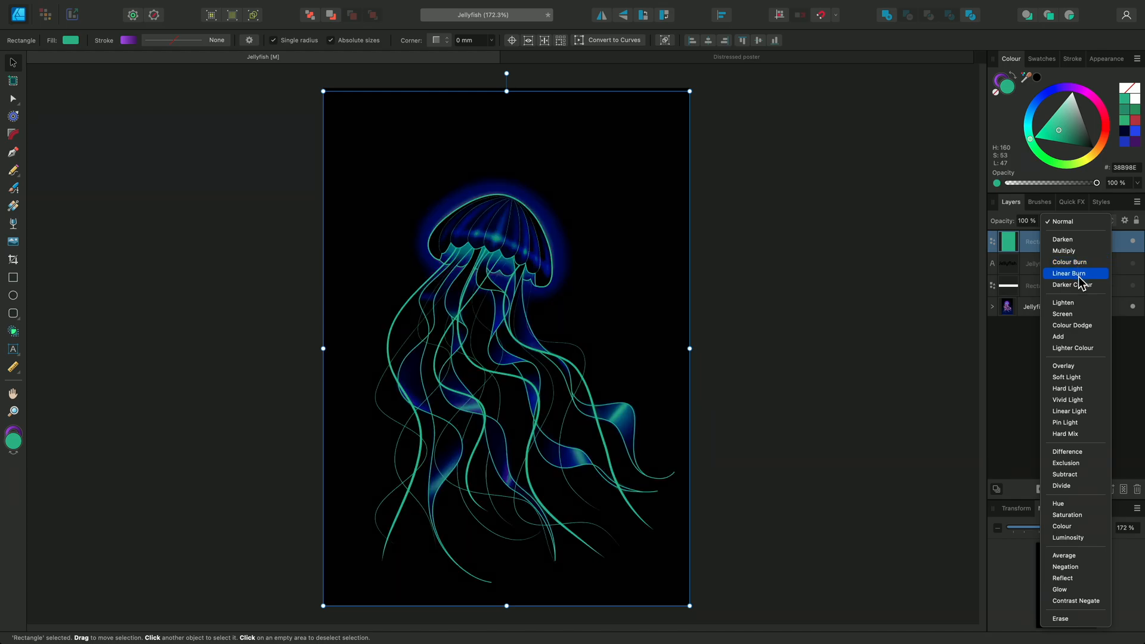
left_click(1071, 284)
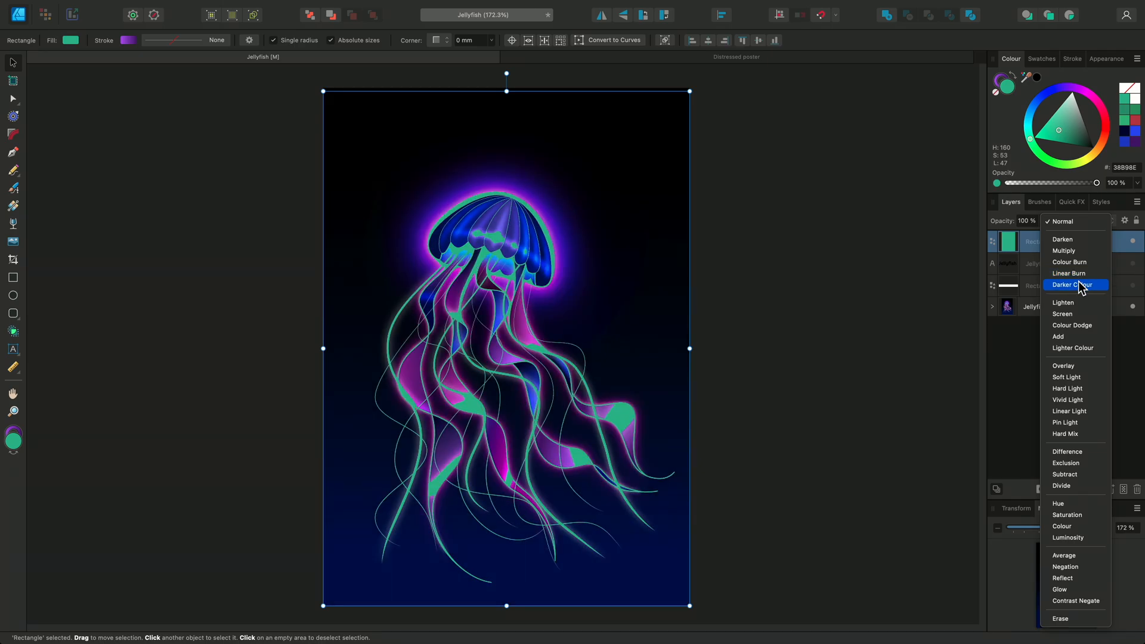
mouse_move(1084, 299)
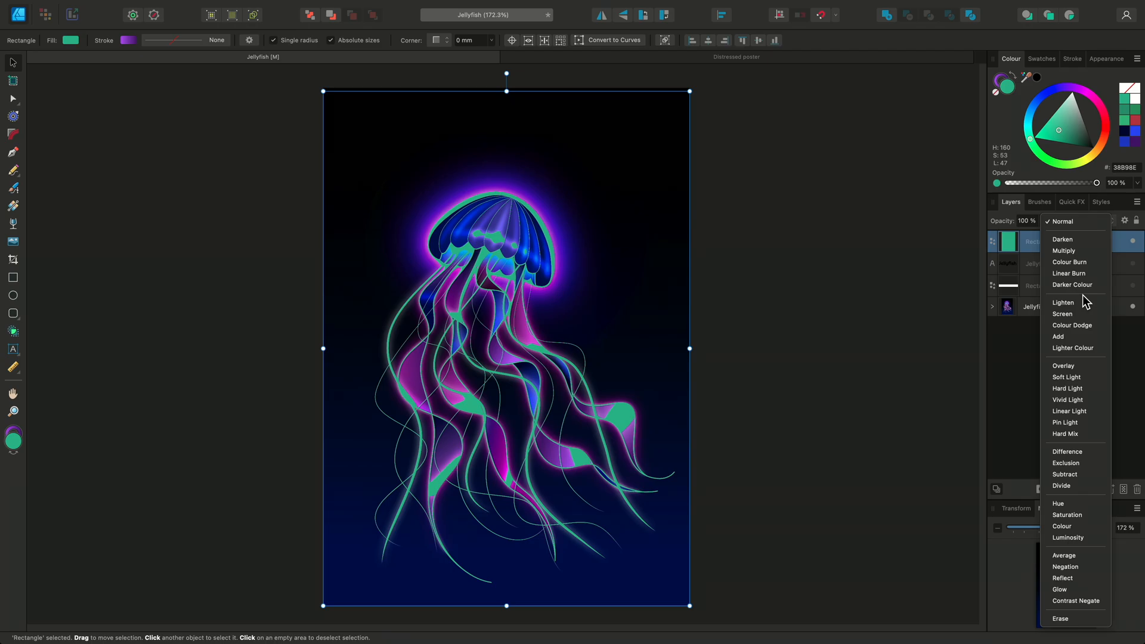
Preview Lighten, Screen, Colour Dodge, Add and Lighter Colour on the green rectangle.
left_click(1063, 302)
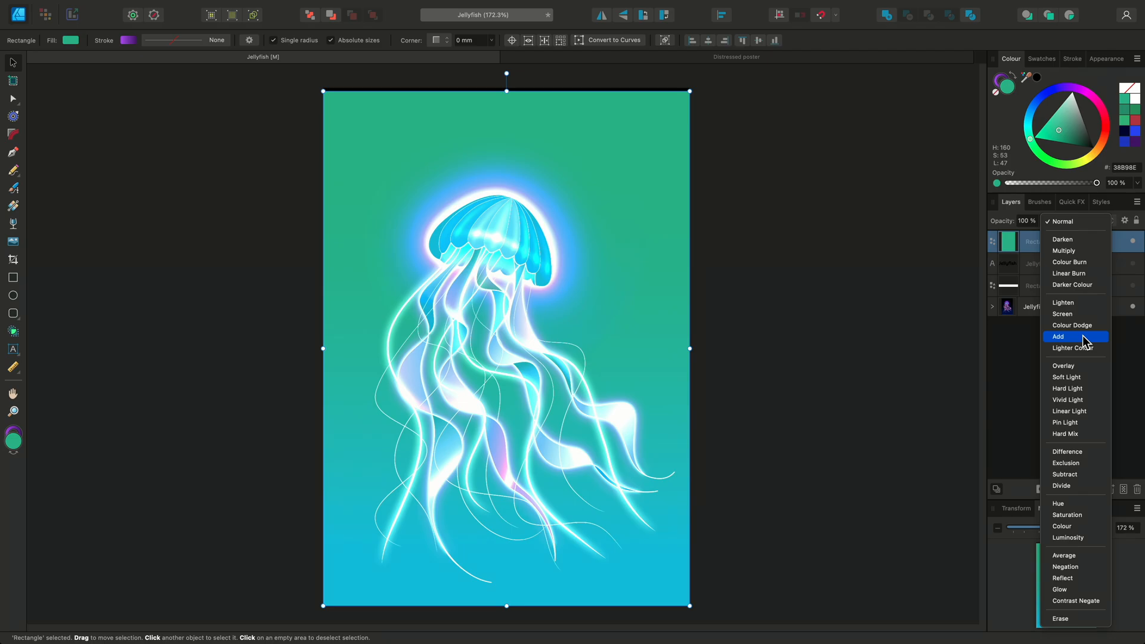
mouse_move(1087, 346)
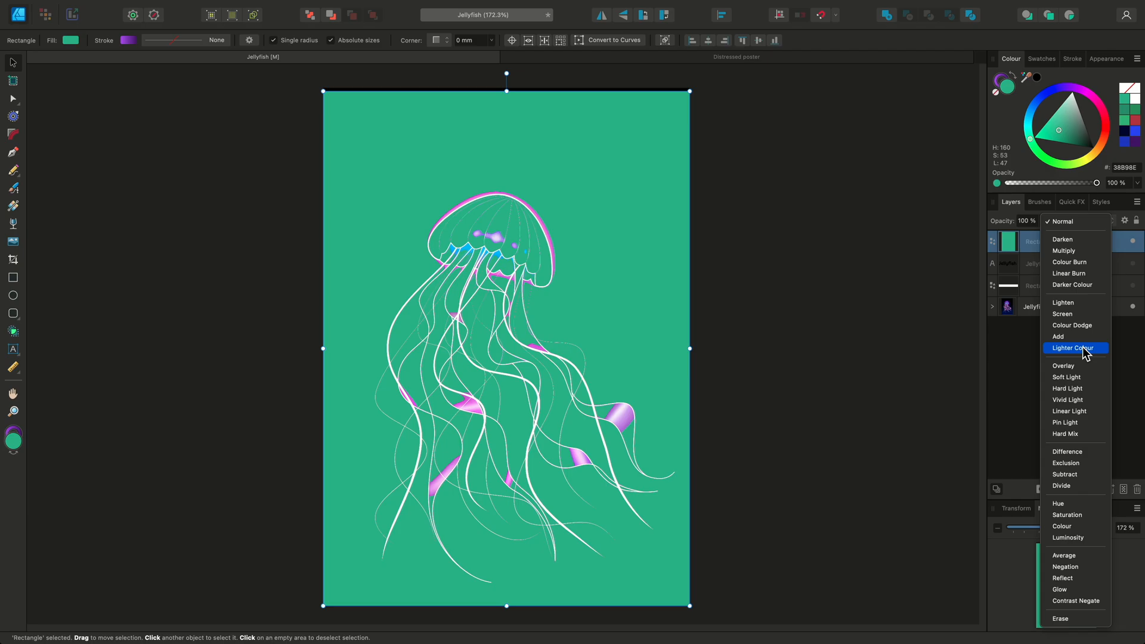
mouse_move(1087, 363)
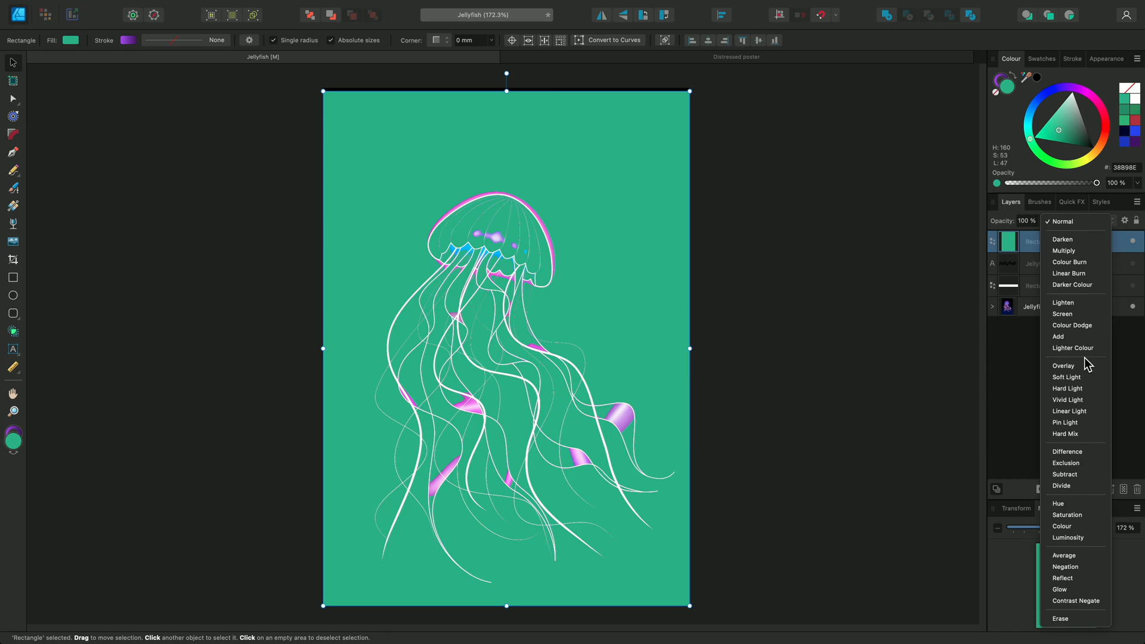
Preview Overlay, Soft Light, Hard Light, Vivid, Linear, Pin Light and Hard Mix modes.
left_click(1063, 365)
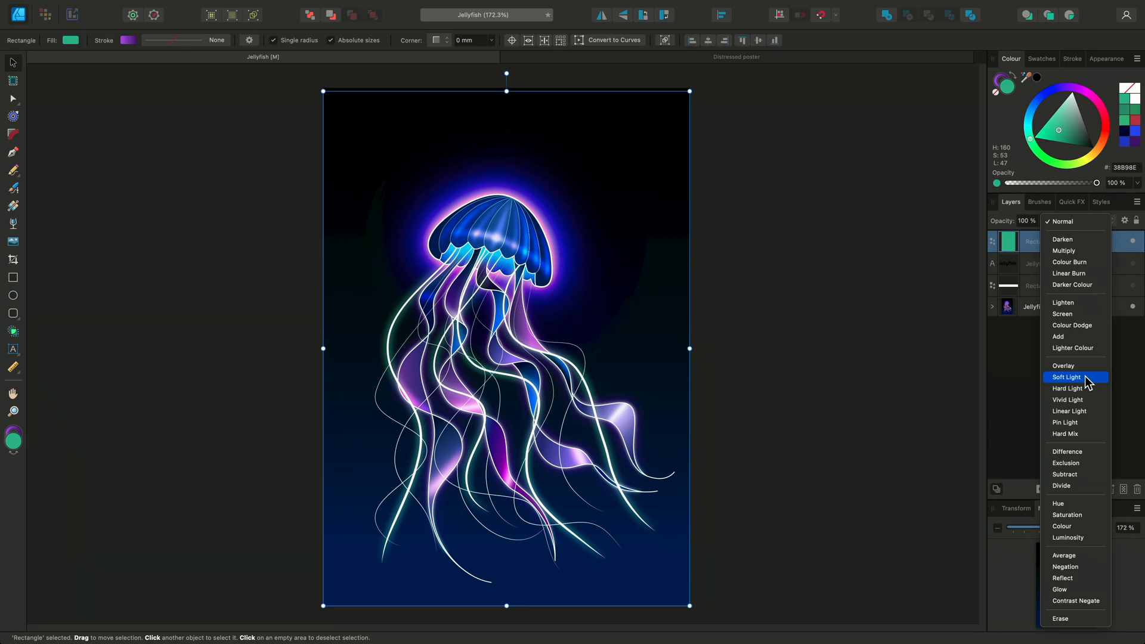
left_click(1066, 388)
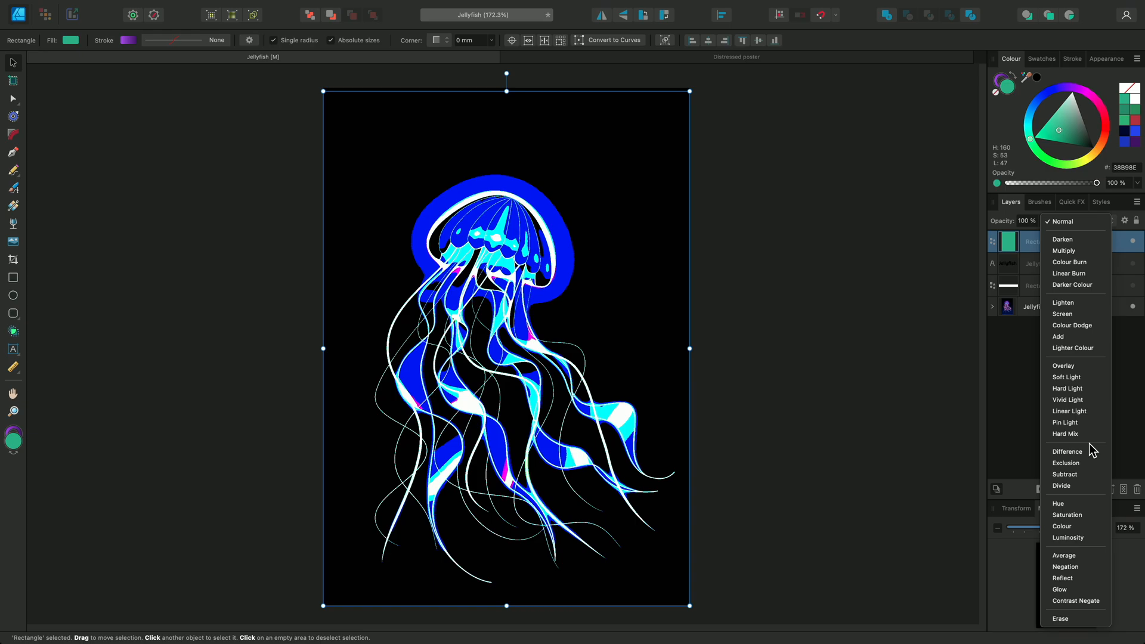
Preview Difference, Exclusion, Subtract, Divide and Hue modes on the green rectangle.
left_click(1066, 451)
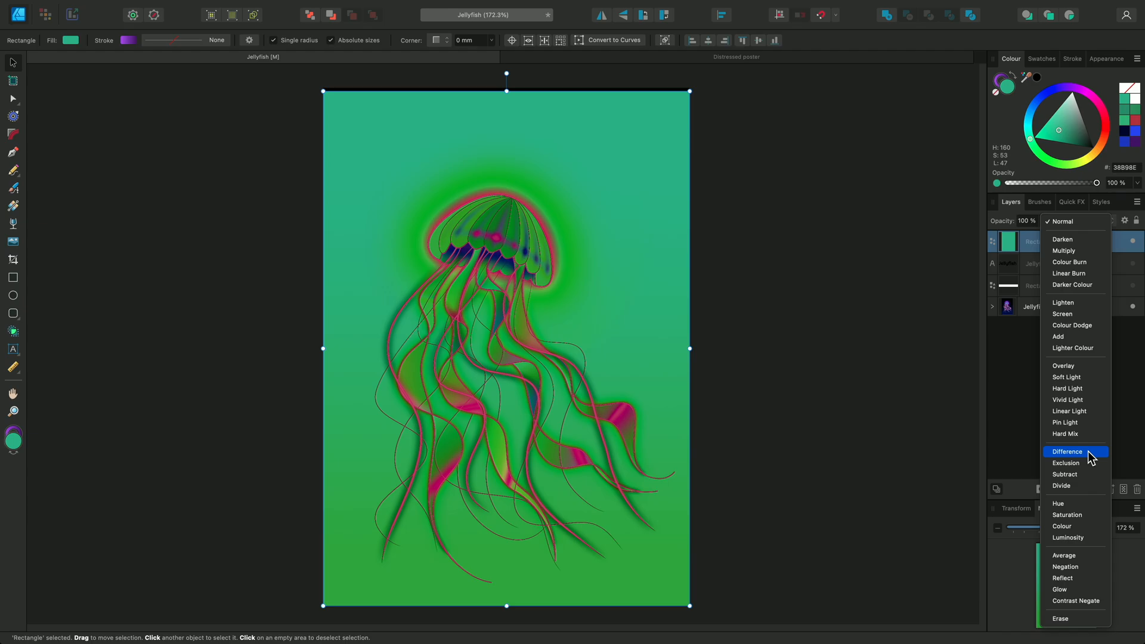
left_click(1066, 462)
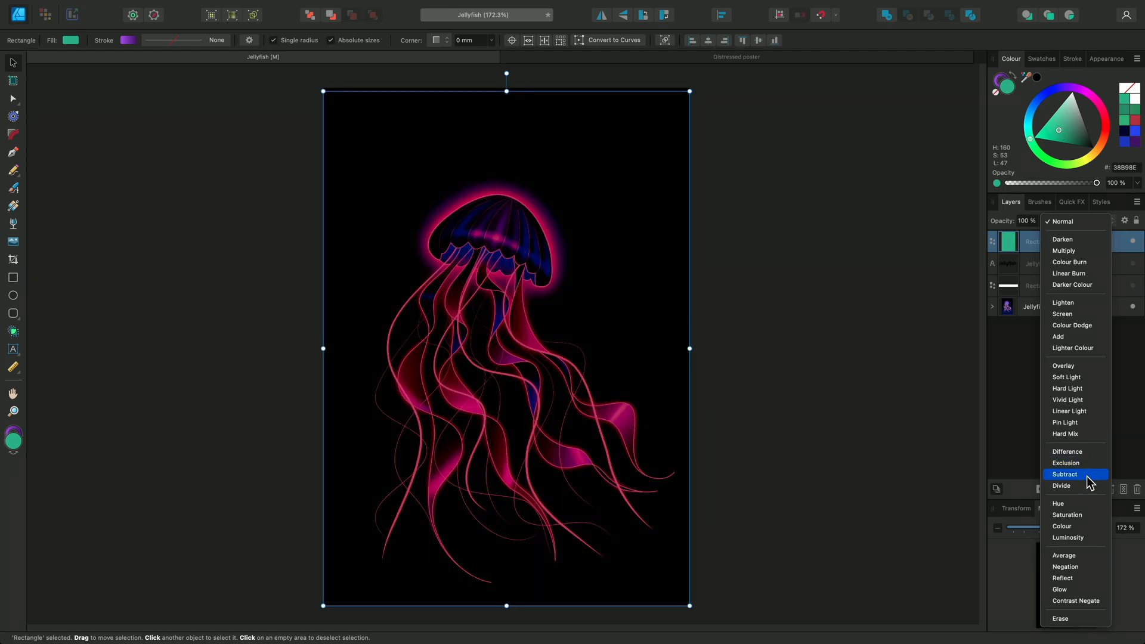
left_click(1063, 485)
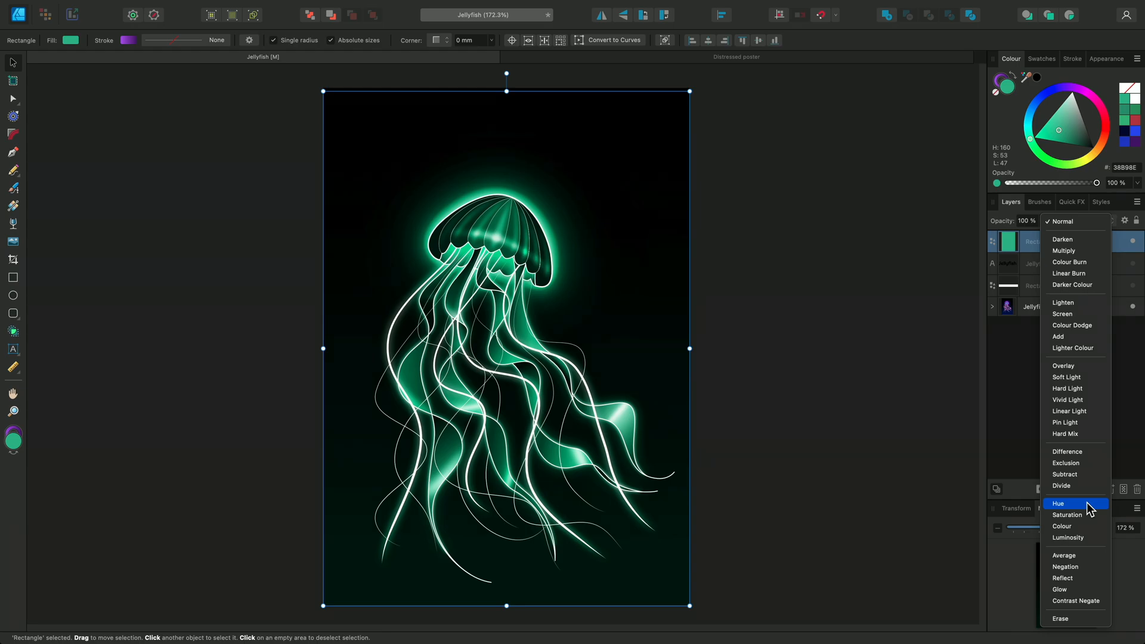
Preview Saturation, Colour and Luminosity modes, with Luminosity turning the background grey-blue.
left_click(1066, 514)
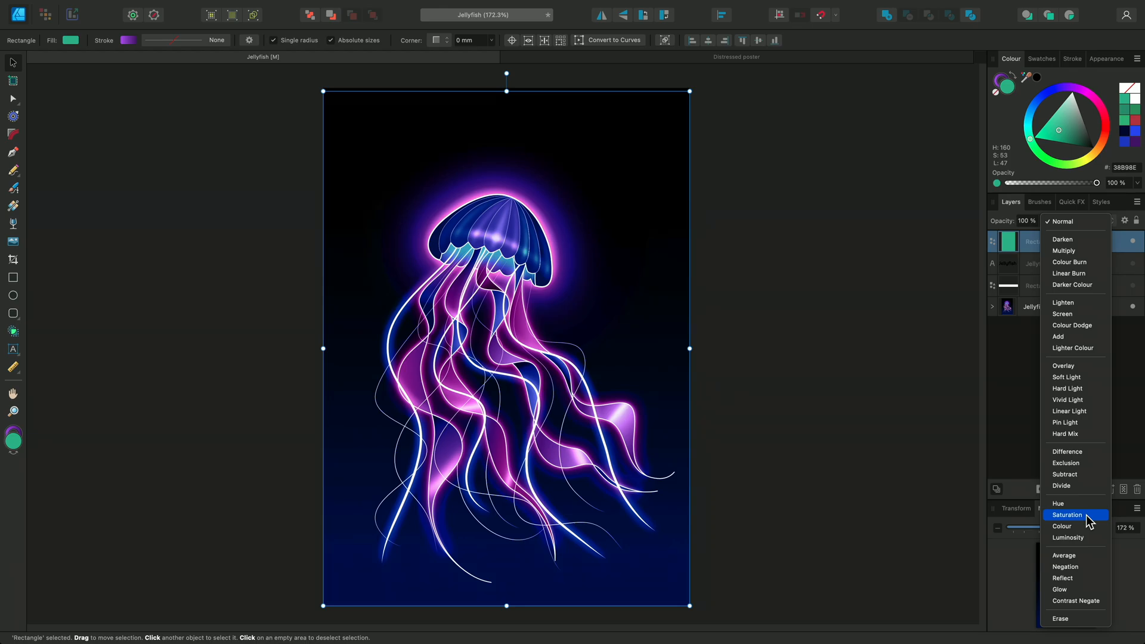
left_click(1063, 526)
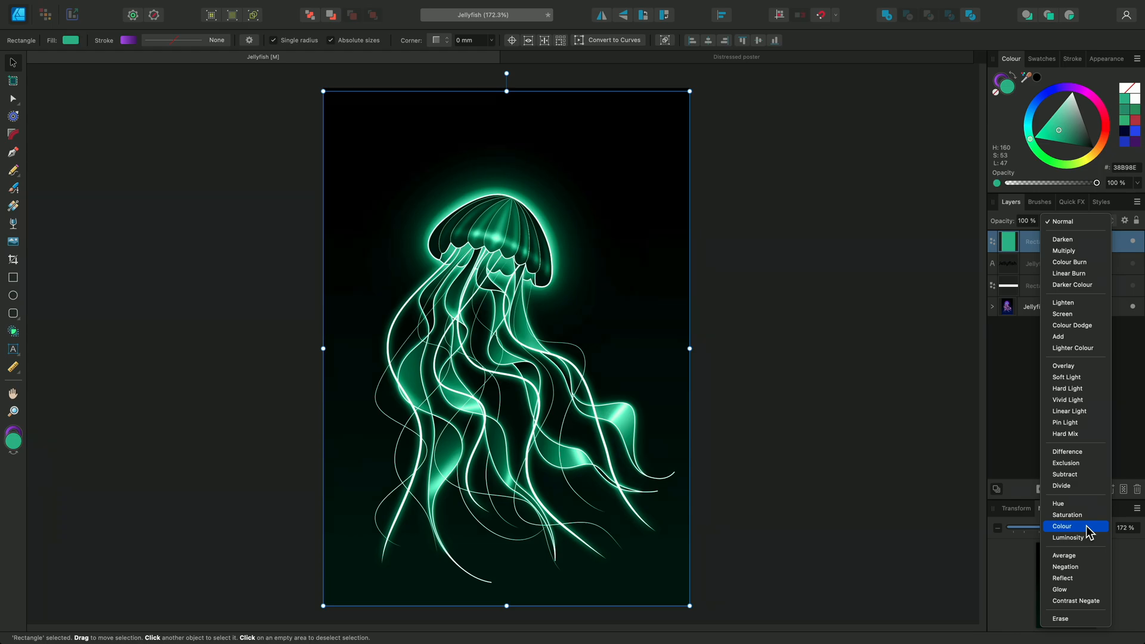
left_click(1068, 537)
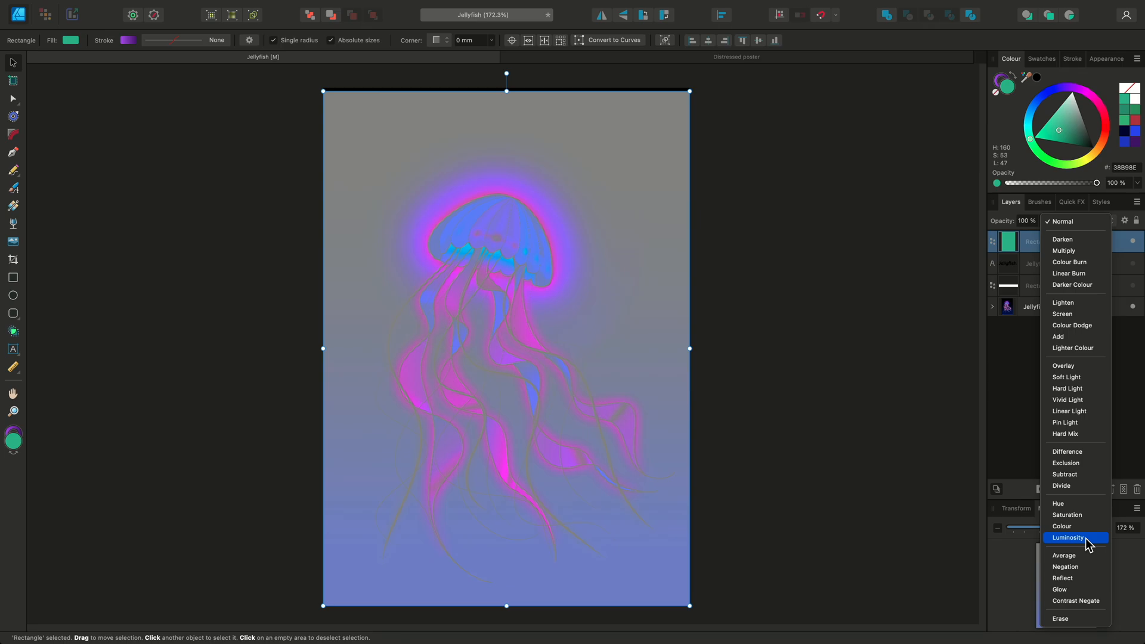
mouse_move(1093, 549)
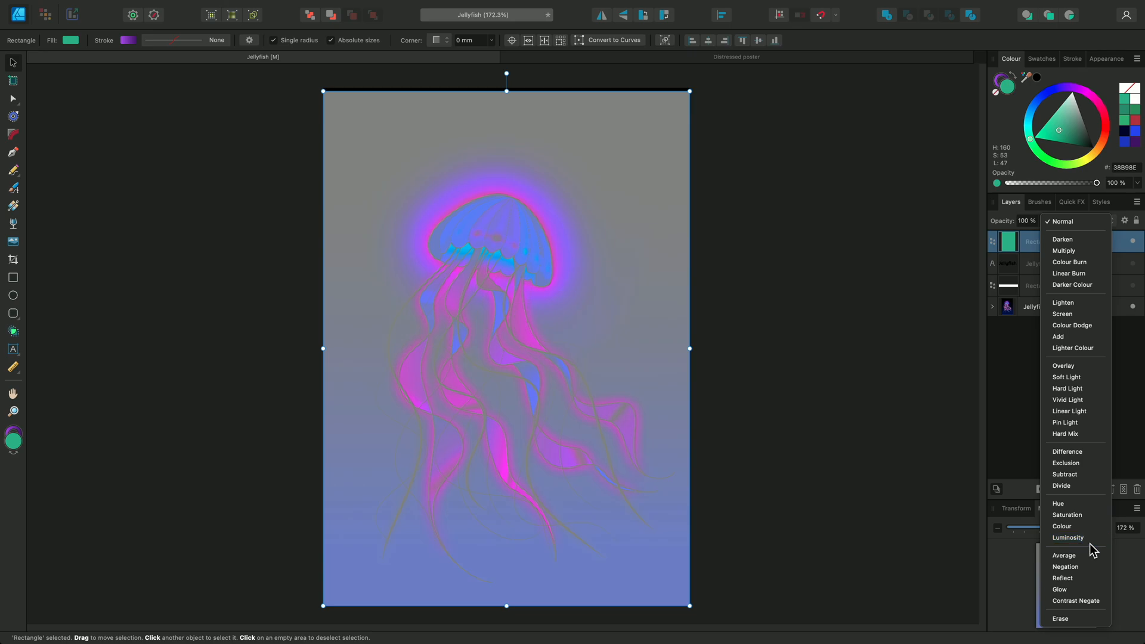
Preview Average, Negation, Reflect and Glow modes on the green rectangle.
left_click(1074, 555)
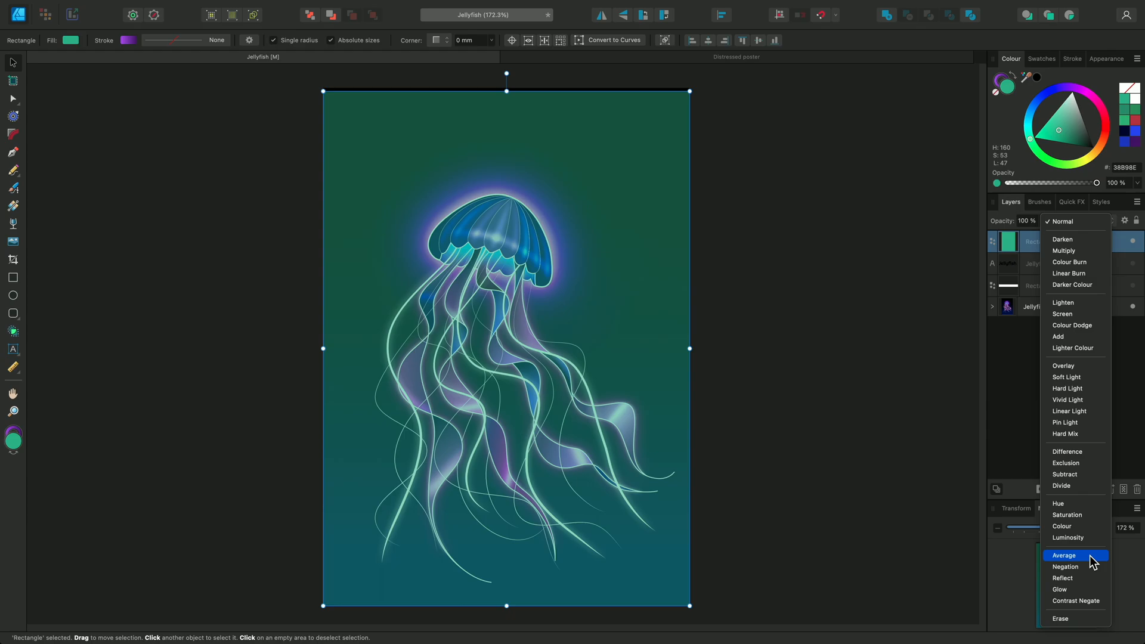
left_click(1065, 566)
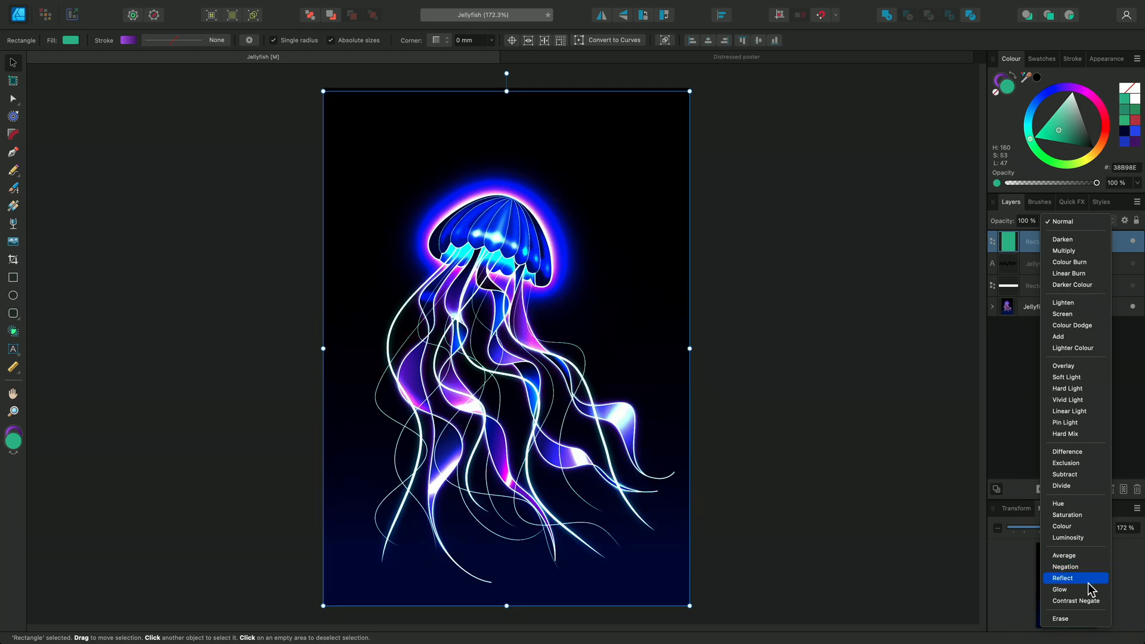
left_click(1060, 589)
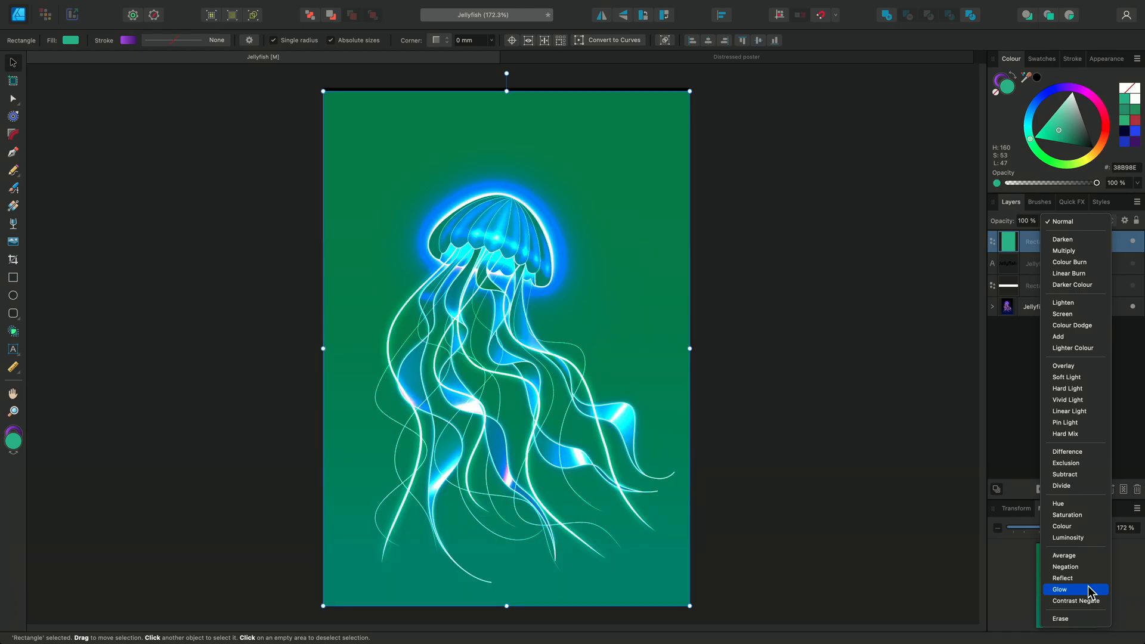
left_click(1074, 601)
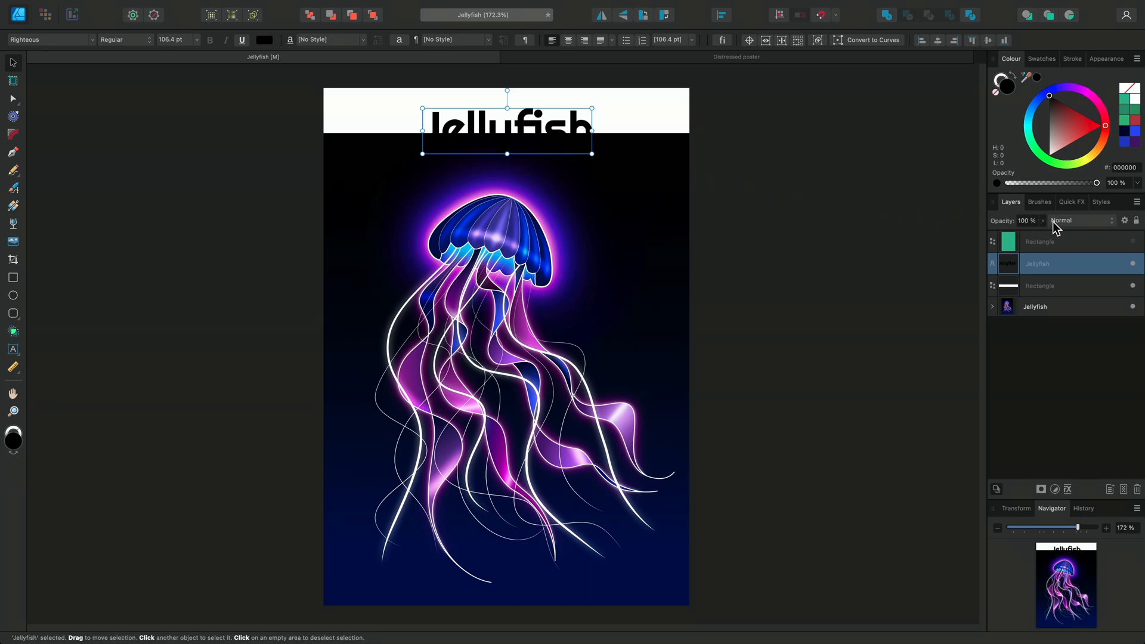
Set the Jellyfish title to Contrast Negate and hide it, leaving the white header bar.
left_click(1080, 221)
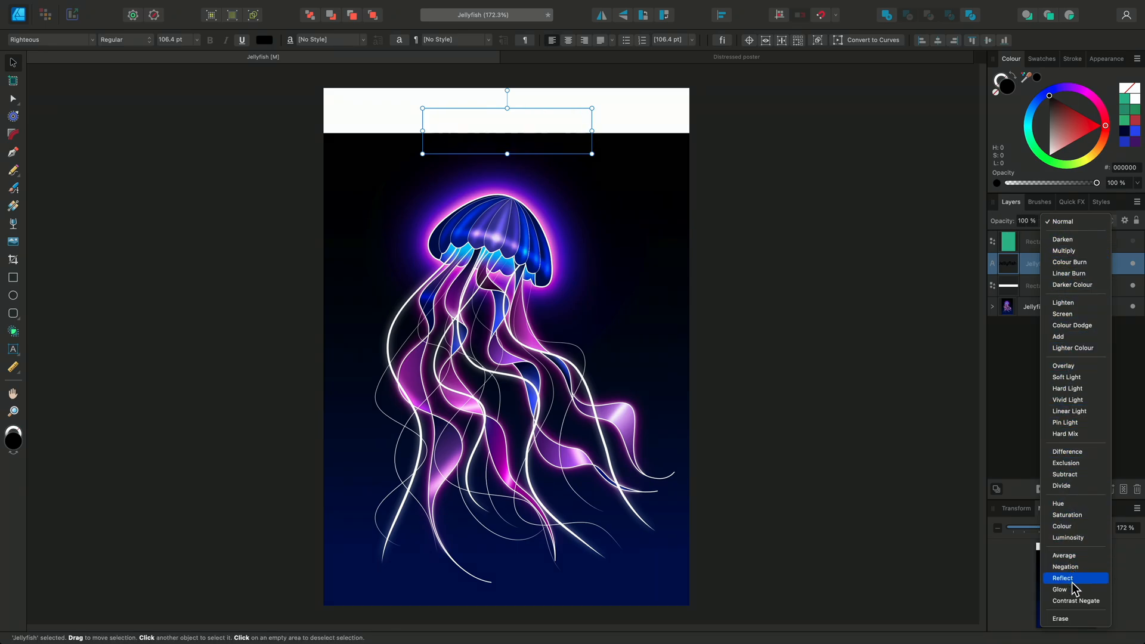
left_click(1075, 601)
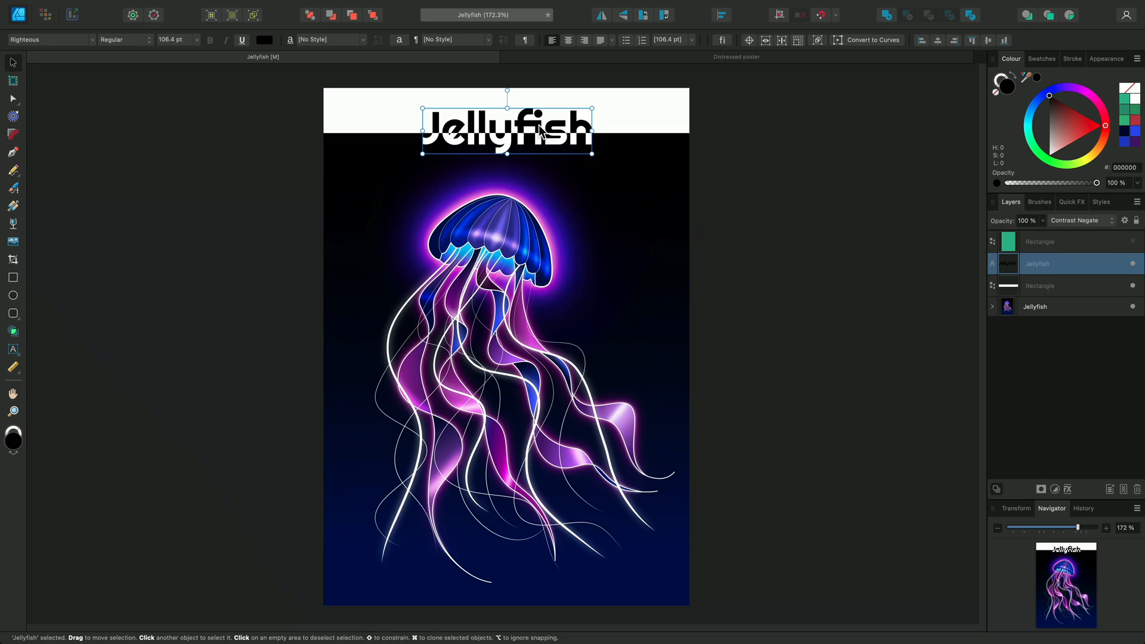
left_click_drag(508, 125, 518, 126)
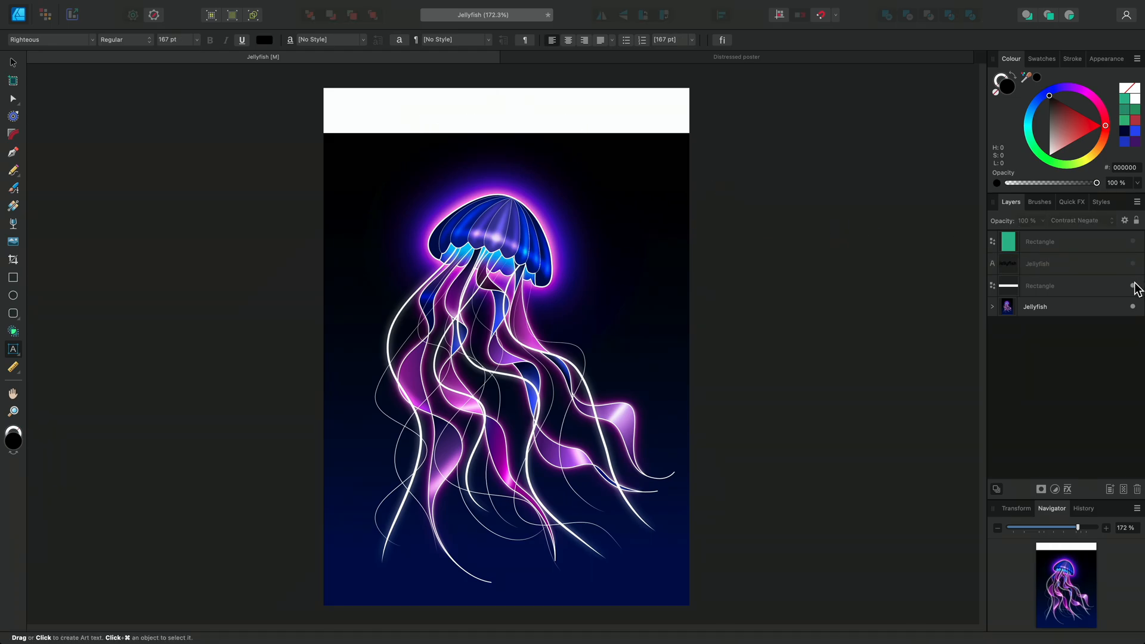
Show the green Rectangle layer and set it to Colour Dodge at 50% opacity.
left_click(1040, 242)
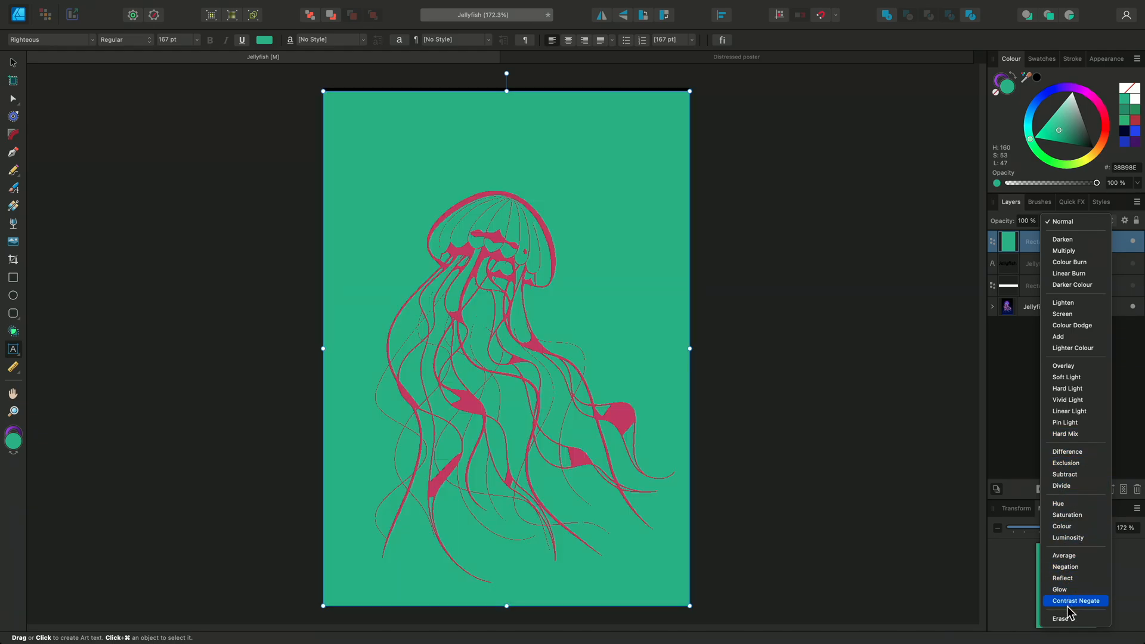
left_click(1074, 618)
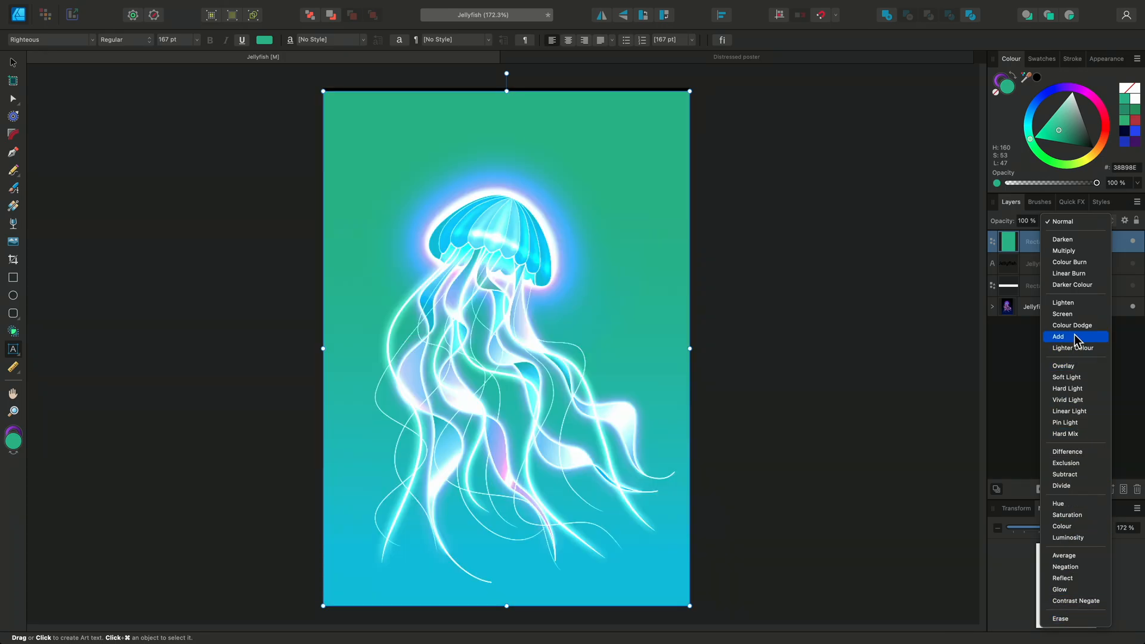
left_click(1072, 325)
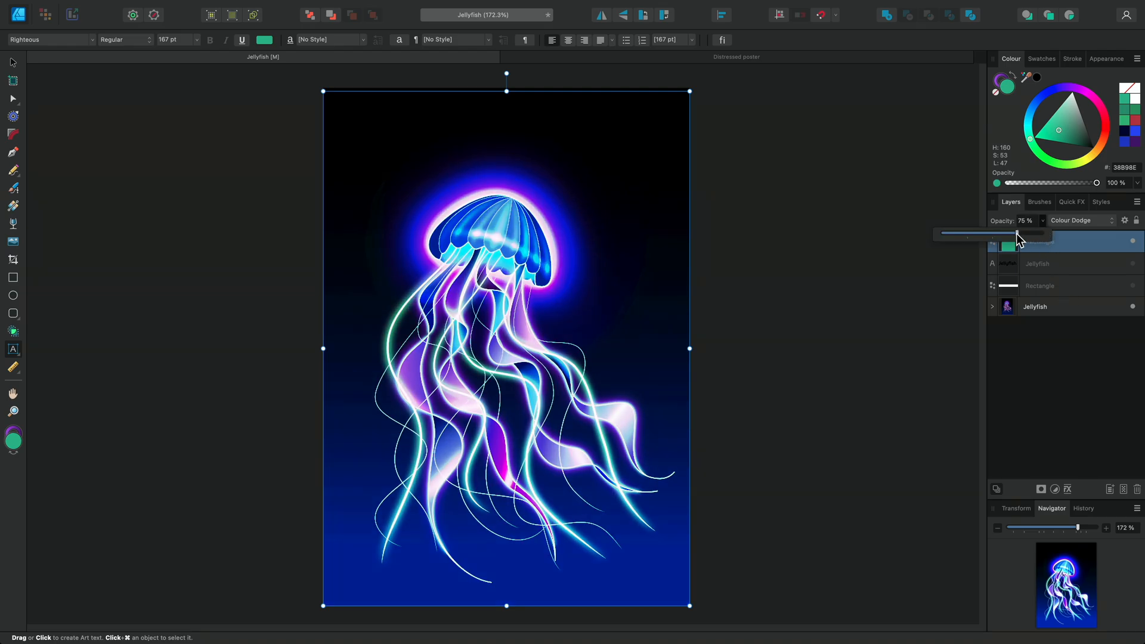
left_click_drag(1018, 234, 985, 234)
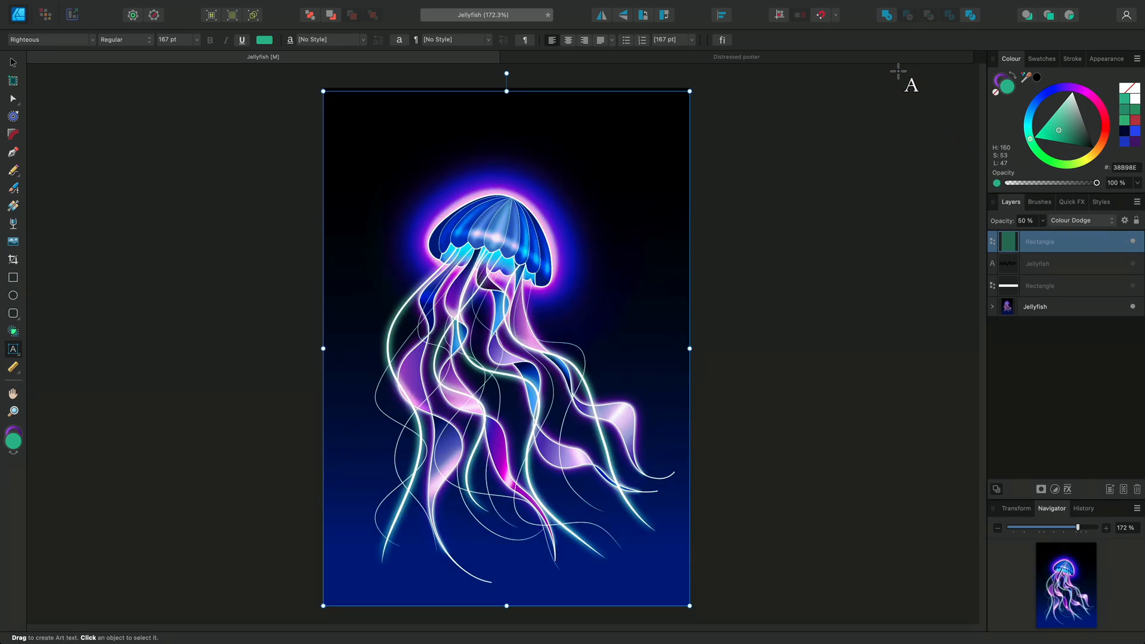
Go to the Distressed poster document and begin placing the crumpled paper image.
left_click(735, 57)
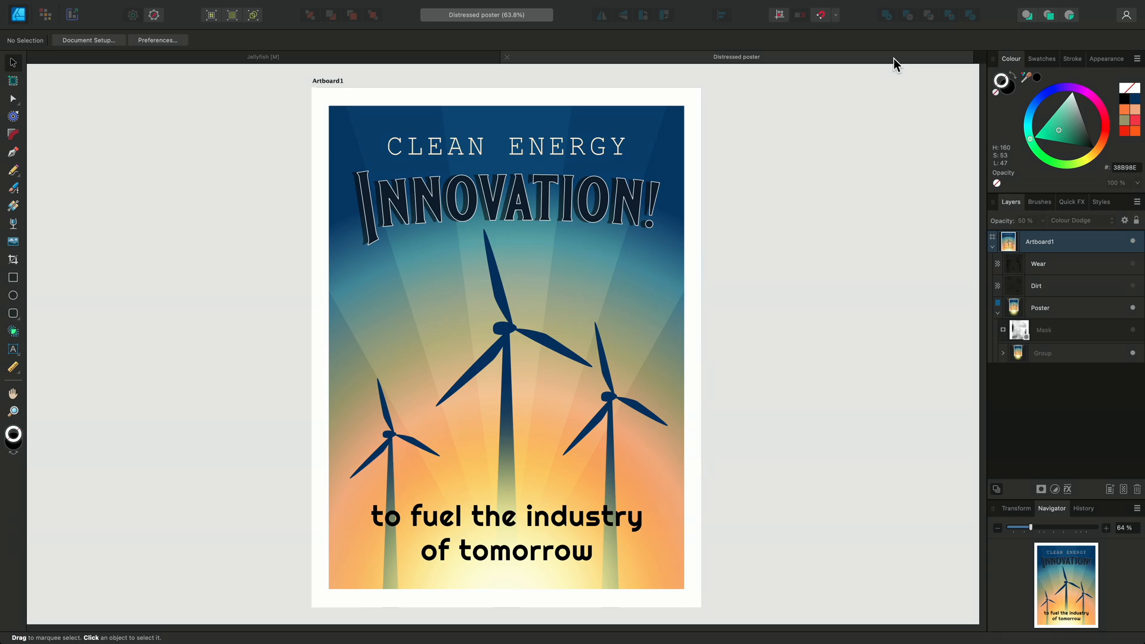
mouse_move(1135, 337)
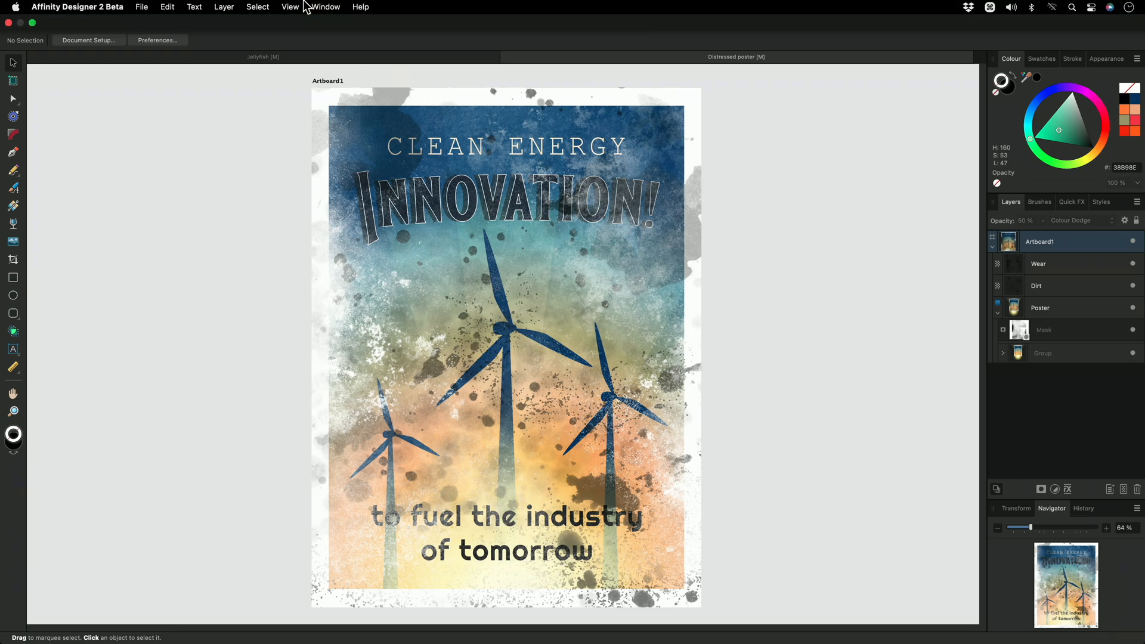
left_click(325, 7)
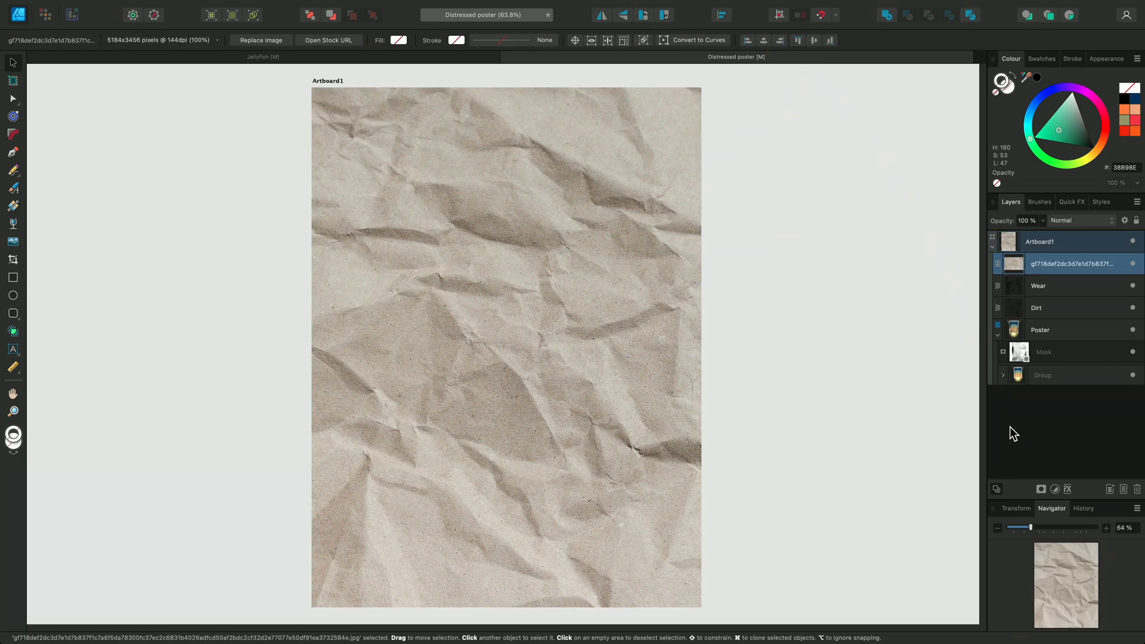
Add a Shadows/Highlights adjustment in Multiply and set the paper layer to Multiply.
left_click(1041, 489)
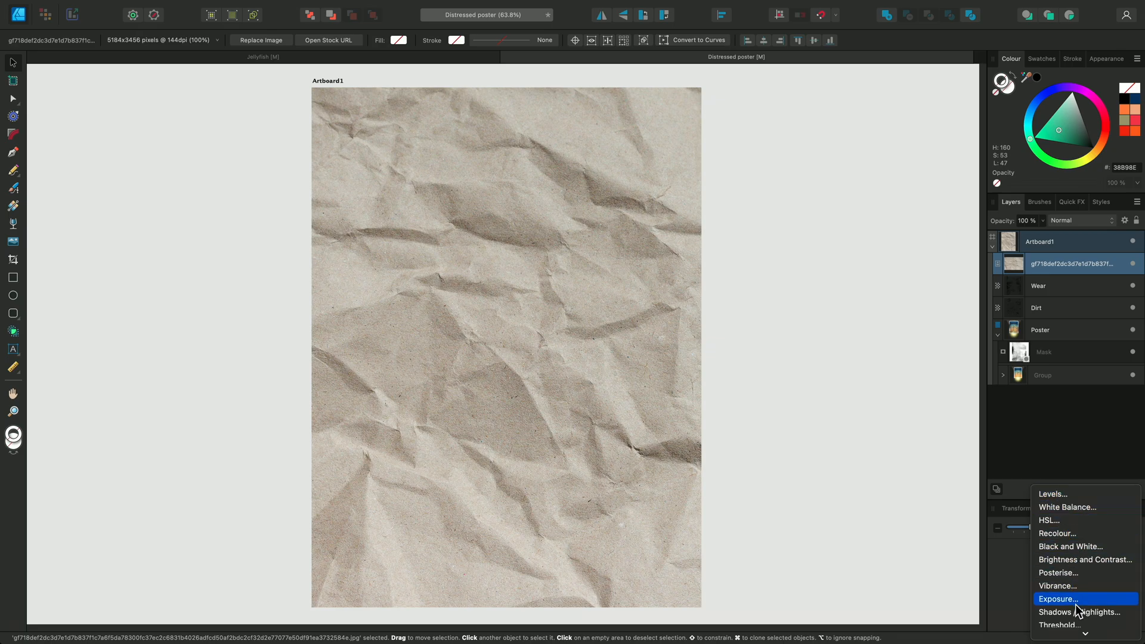
left_click(1078, 612)
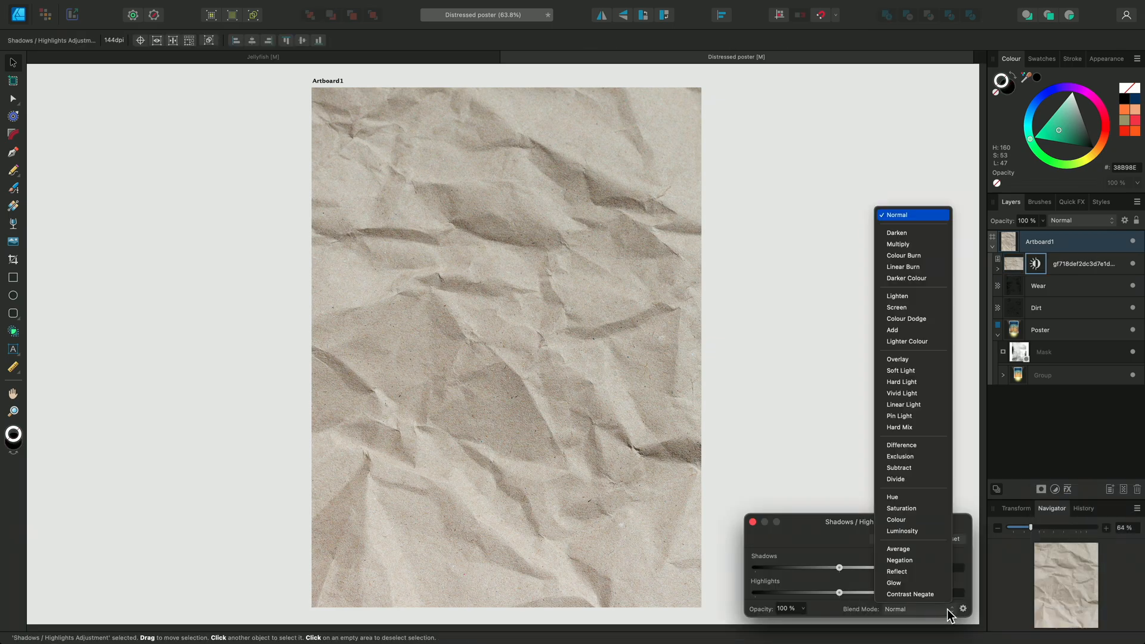
left_click(897, 243)
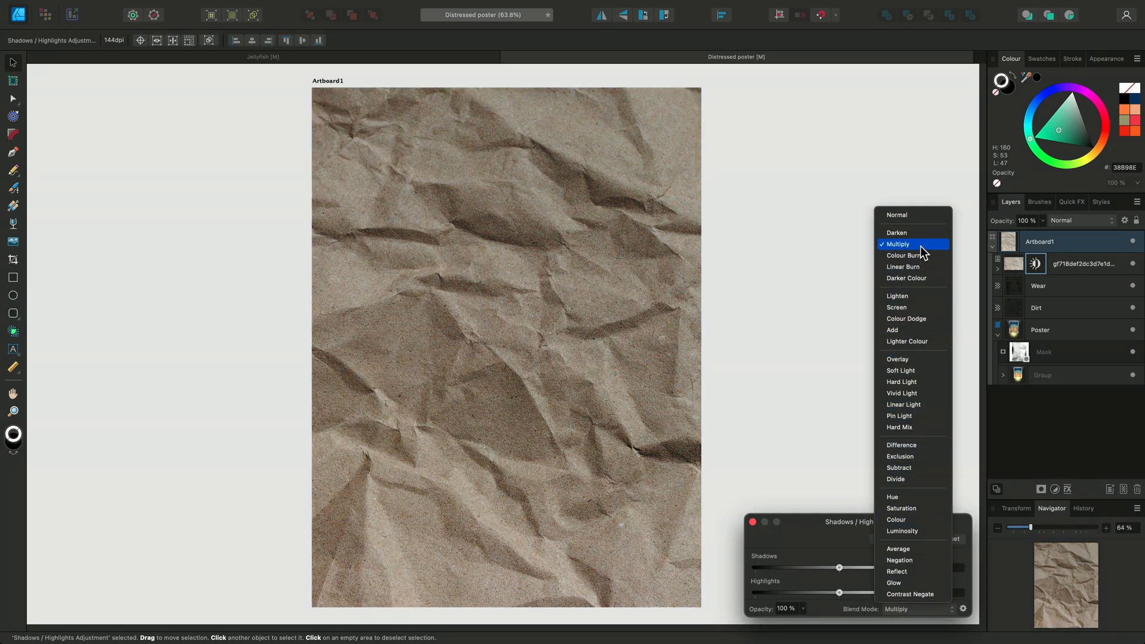
left_click(897, 244)
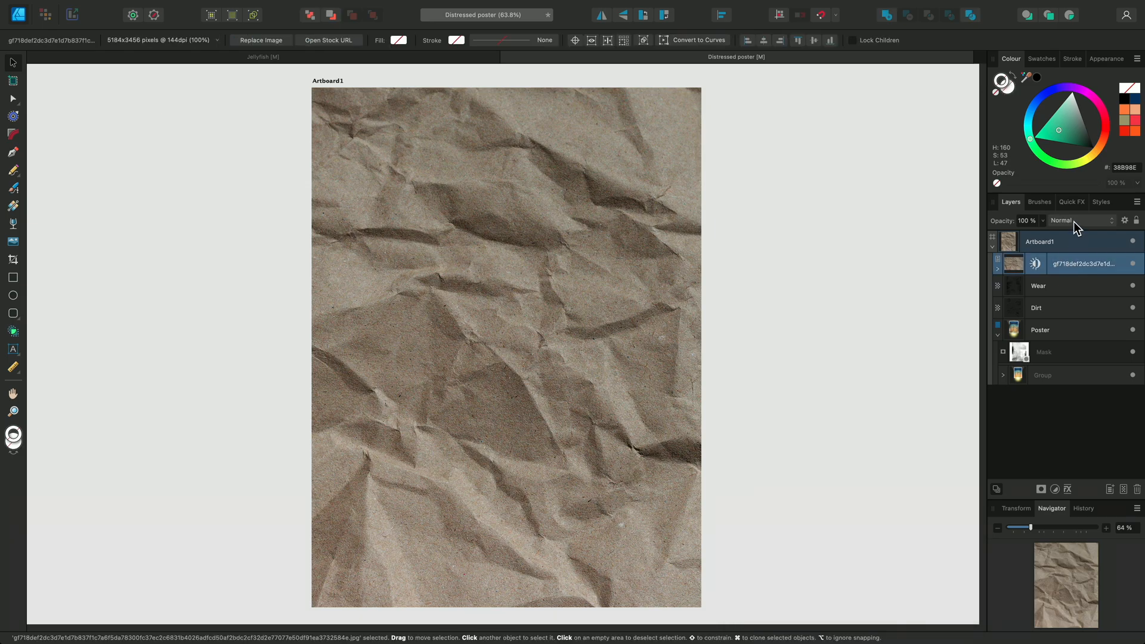
left_click(1080, 221)
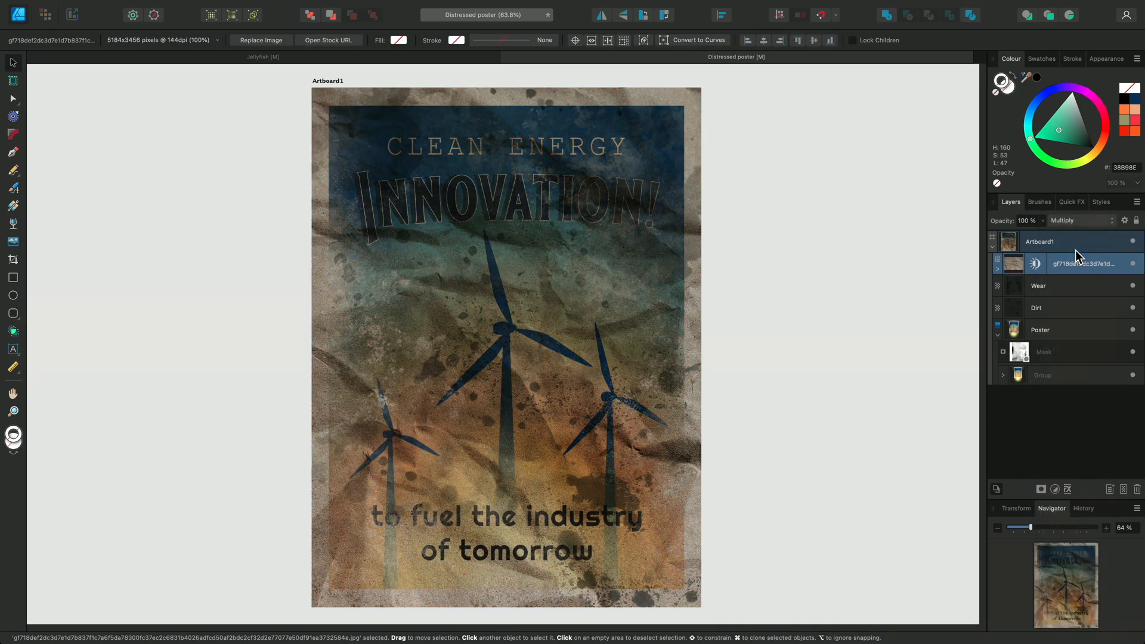
left_click(1041, 489)
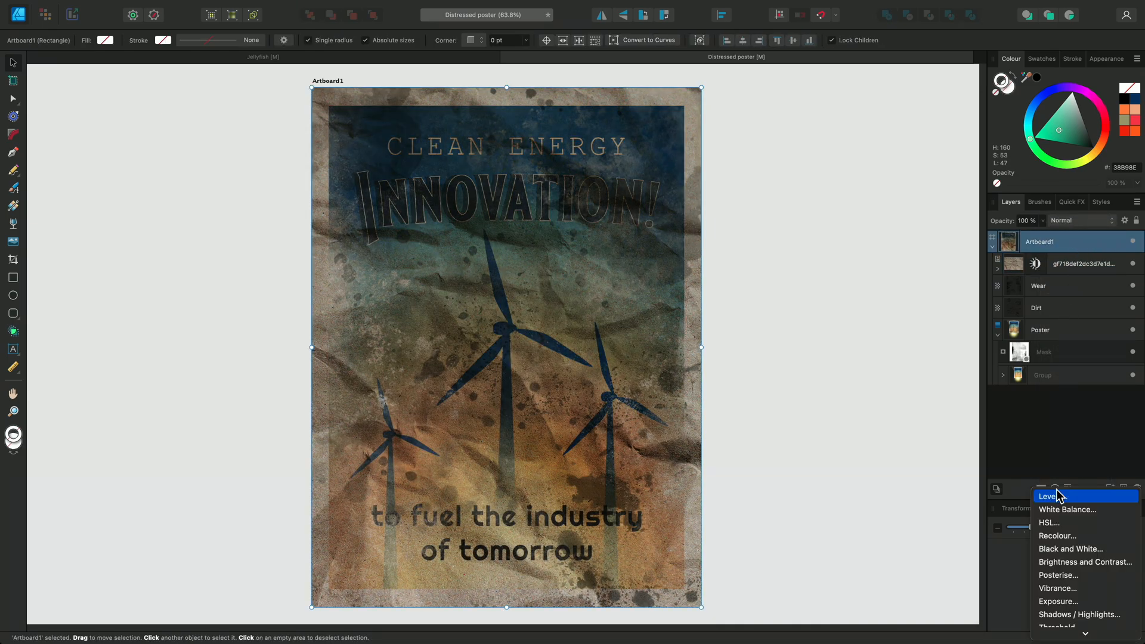
Add a Brightness and Contrast adjustment with brightness 60% and contrast 9%.
left_click(1084, 562)
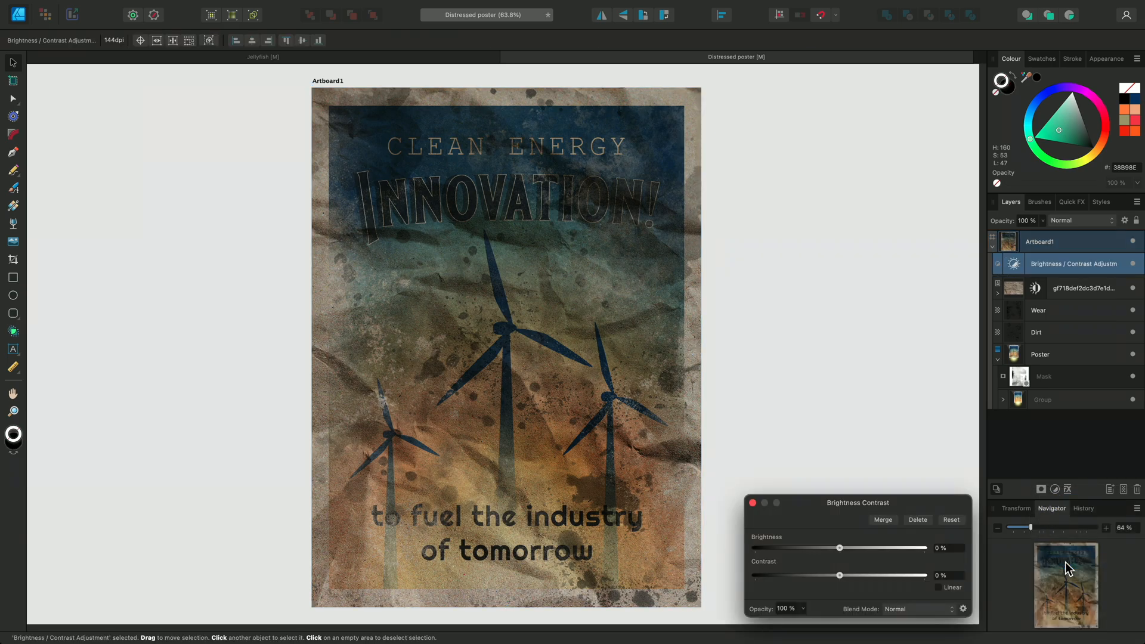
mouse_move(896, 560)
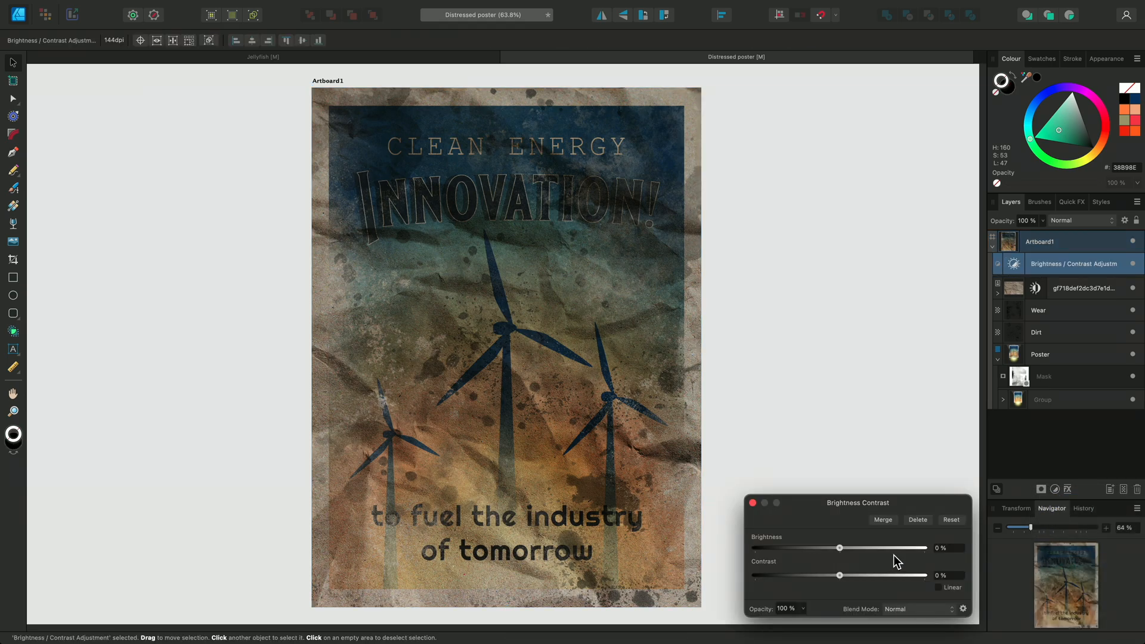
left_click_drag(839, 547, 886, 548)
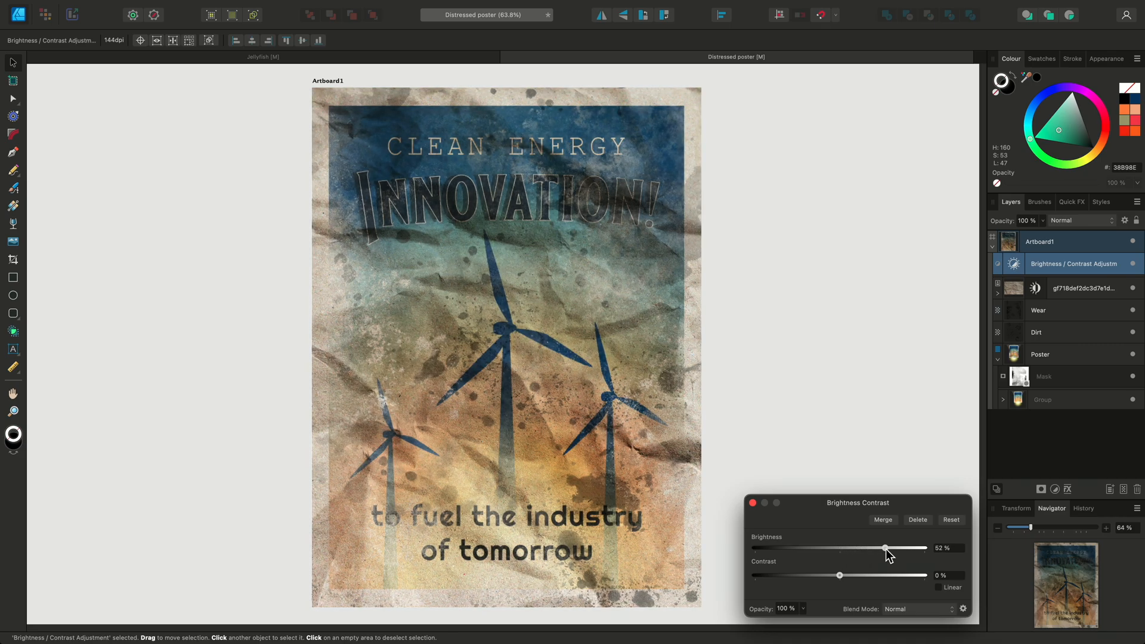
left_click_drag(839, 575, 846, 575)
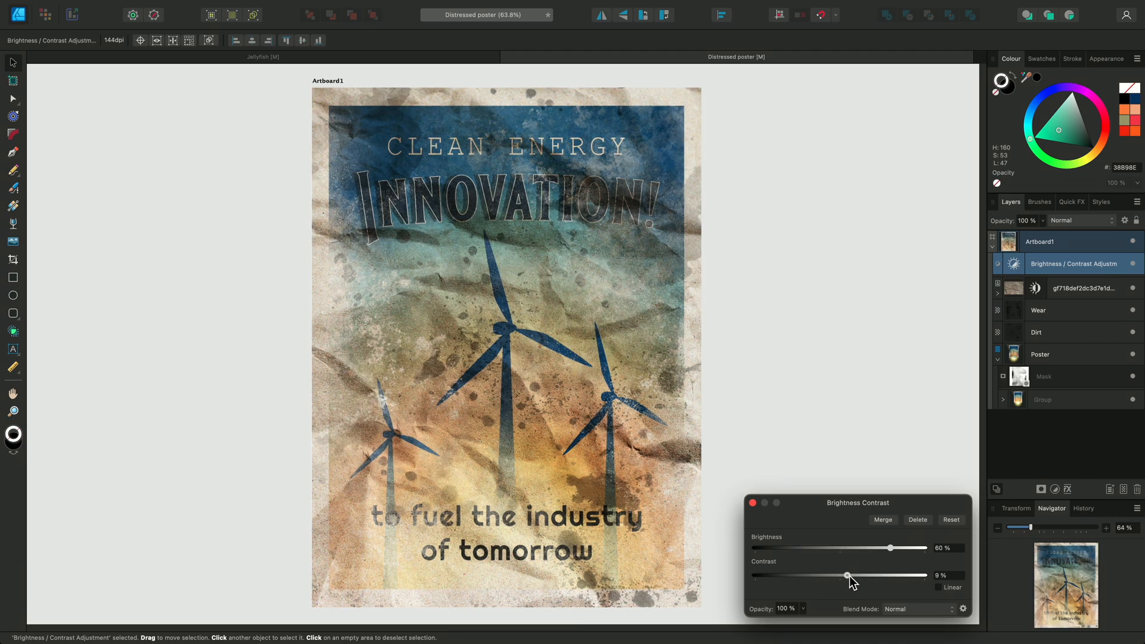
left_click(752, 502)
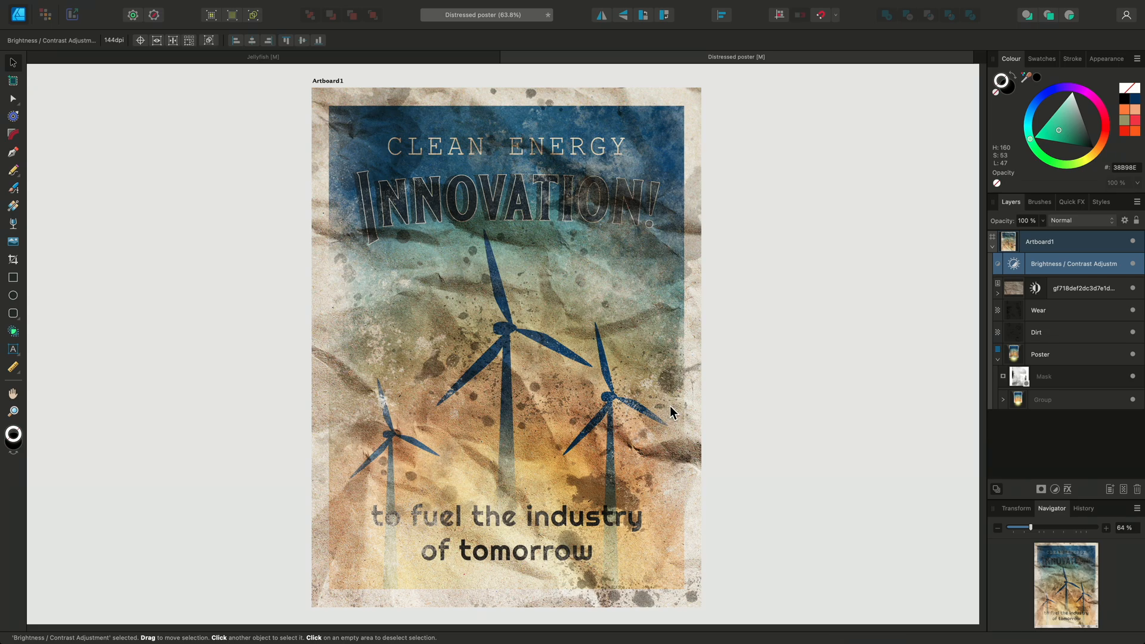
mouse_move(692, 430)
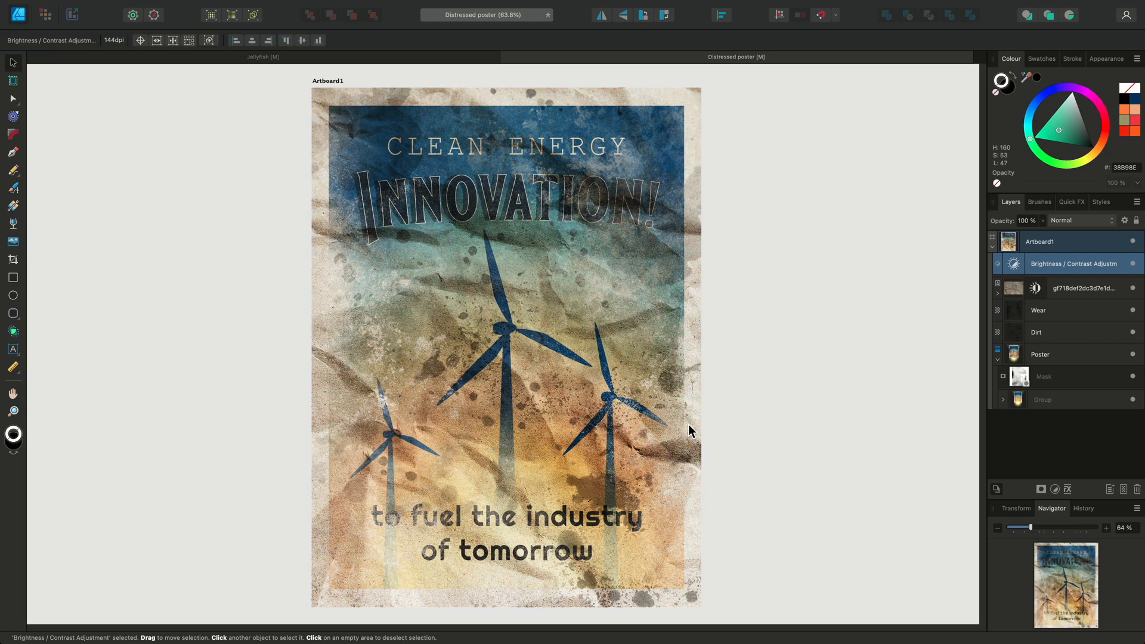
mouse_move(804, 412)
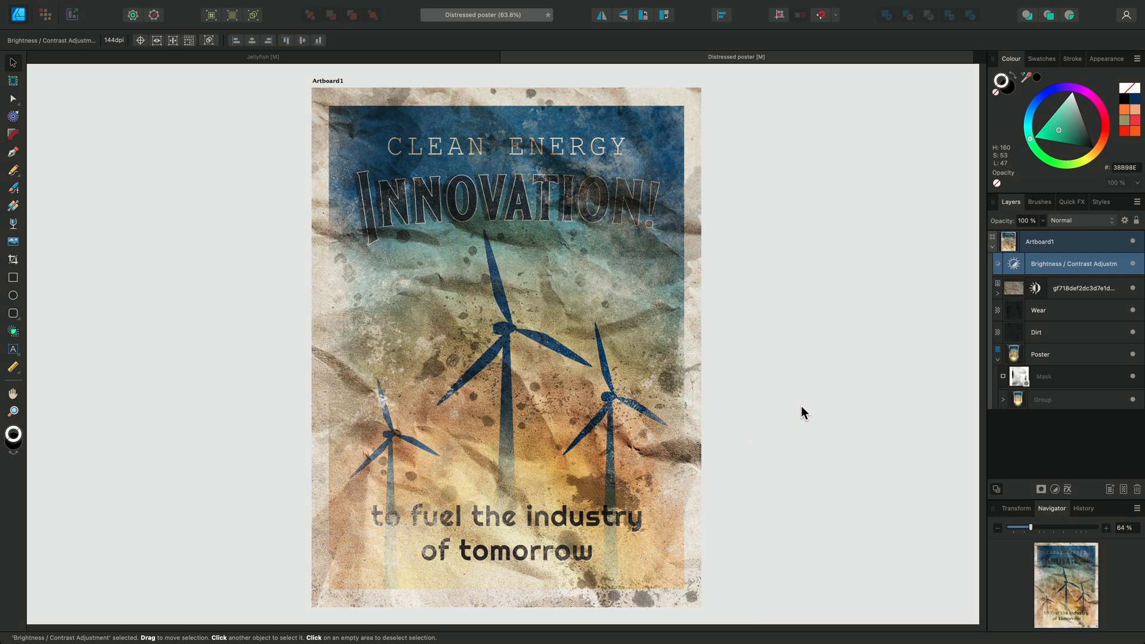